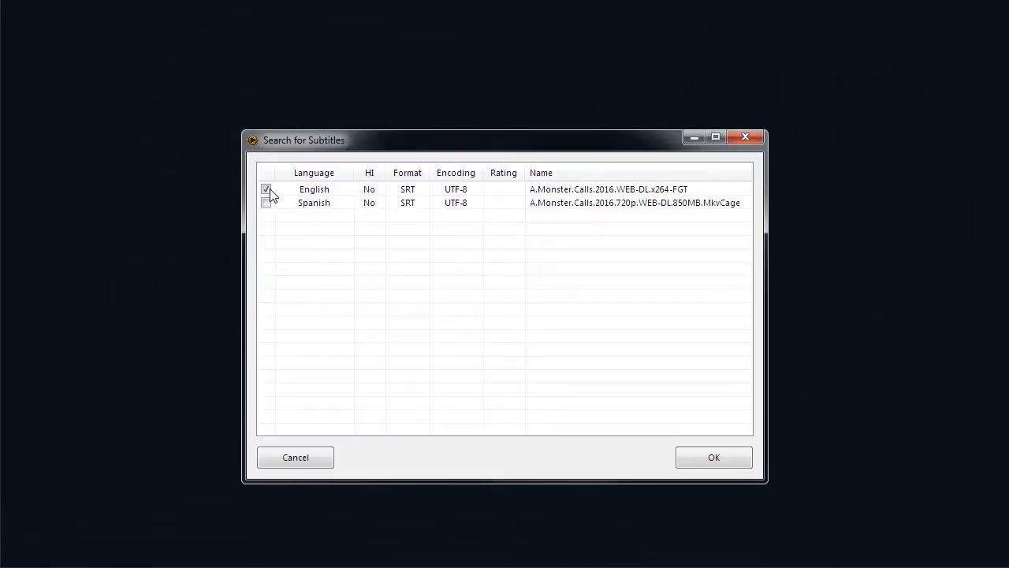
# Confirm the checked English subtitle in the Search for Subtitles dialog.
pyautogui.click(713, 457)
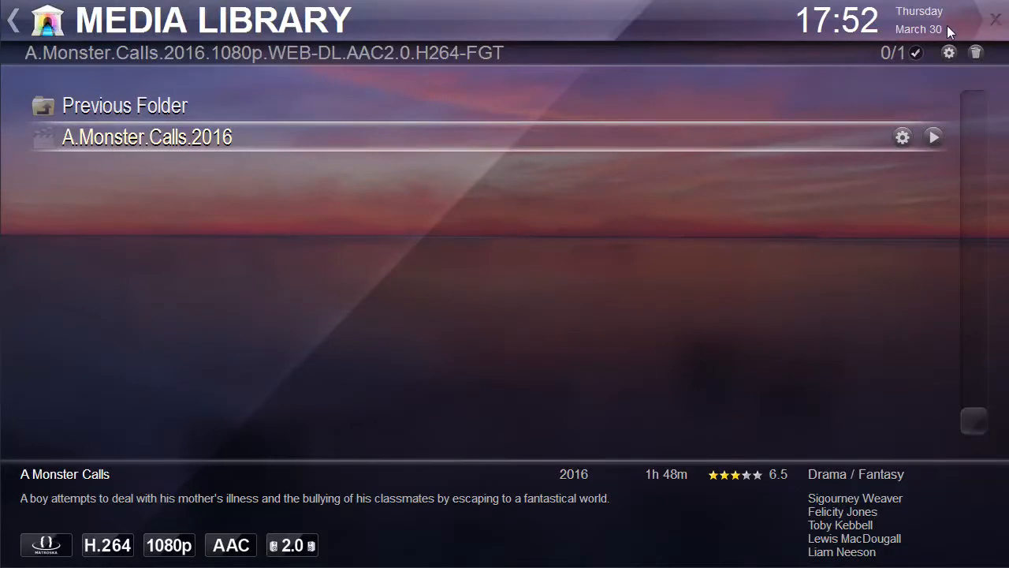
# Run Search for Subtitles from the movie file's gear options.
pyautogui.click(902, 136)
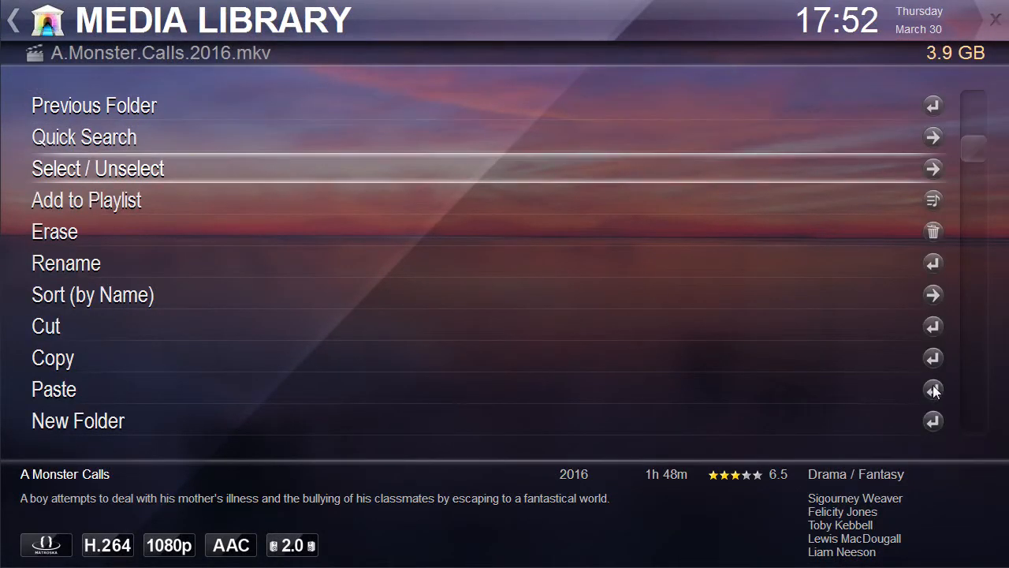
pyautogui.scroll(-3)
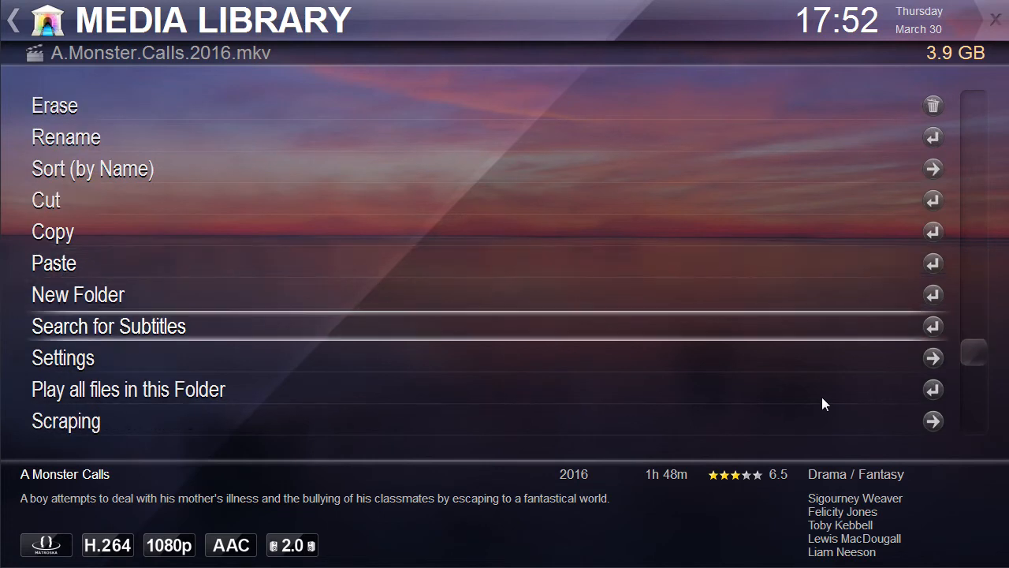
pyautogui.moveTo(933, 330)
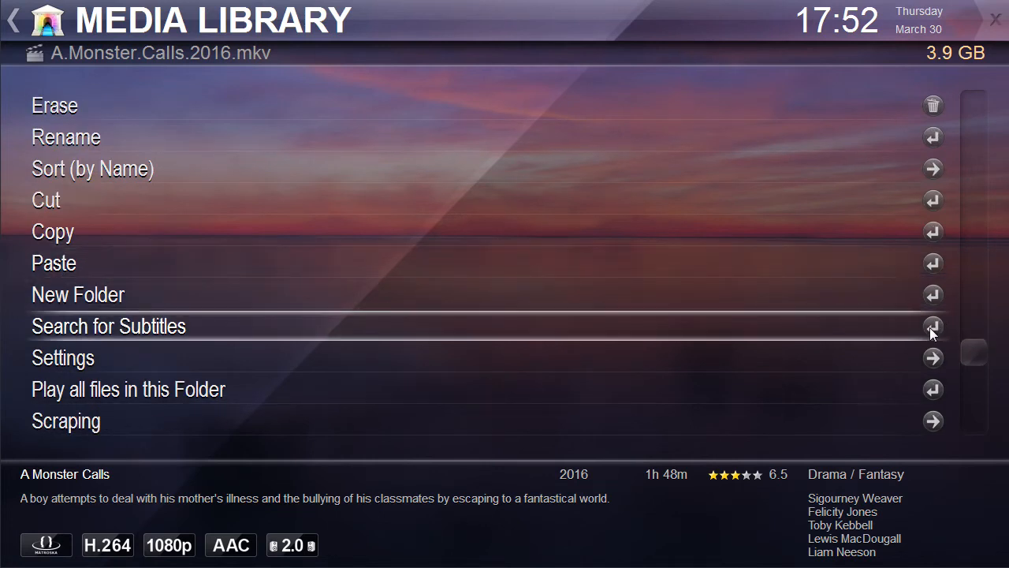
pyautogui.click(109, 325)
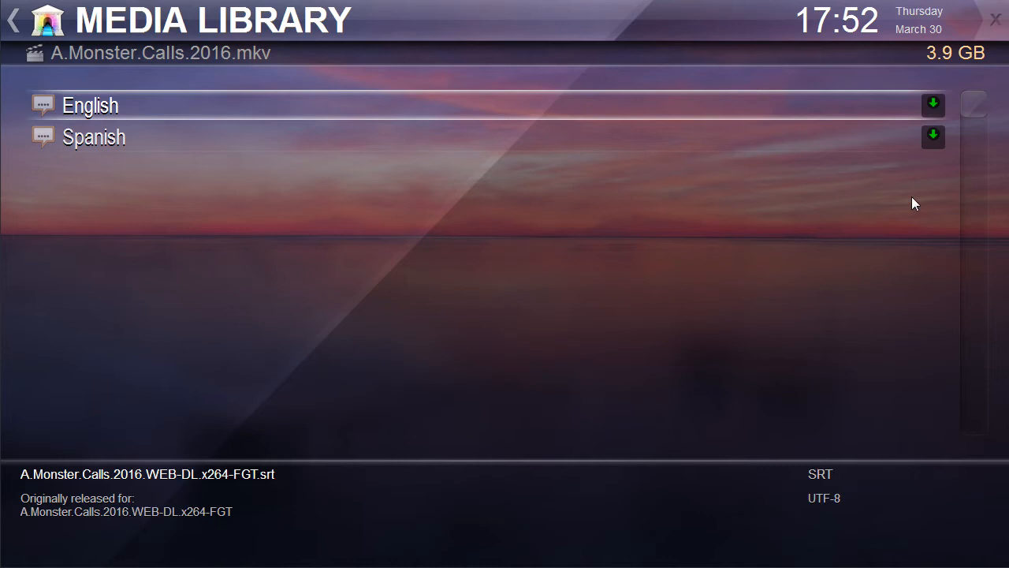
# Download the Spanish subtitle from the results list.
pyautogui.click(933, 135)
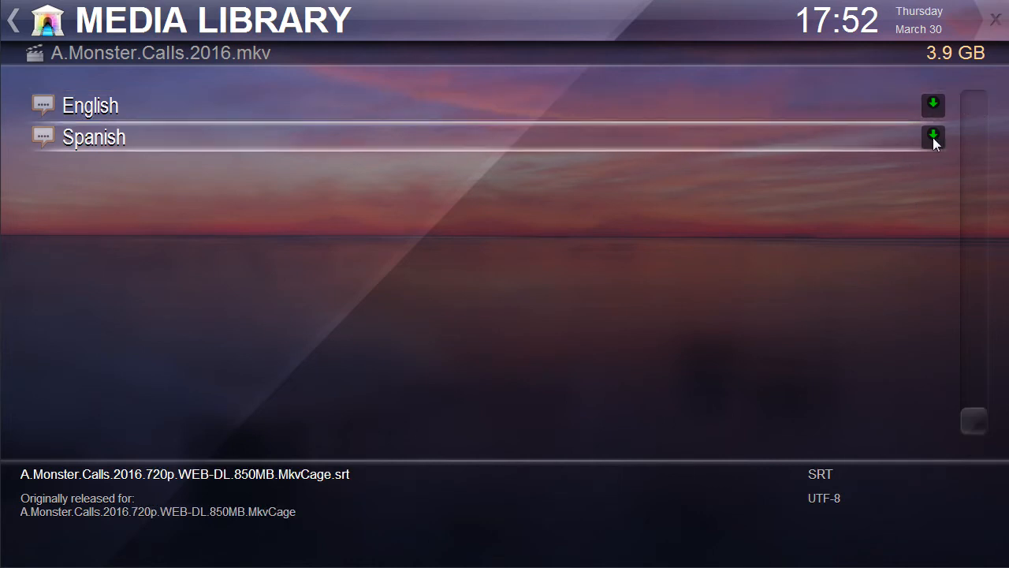
pyautogui.click(934, 135)
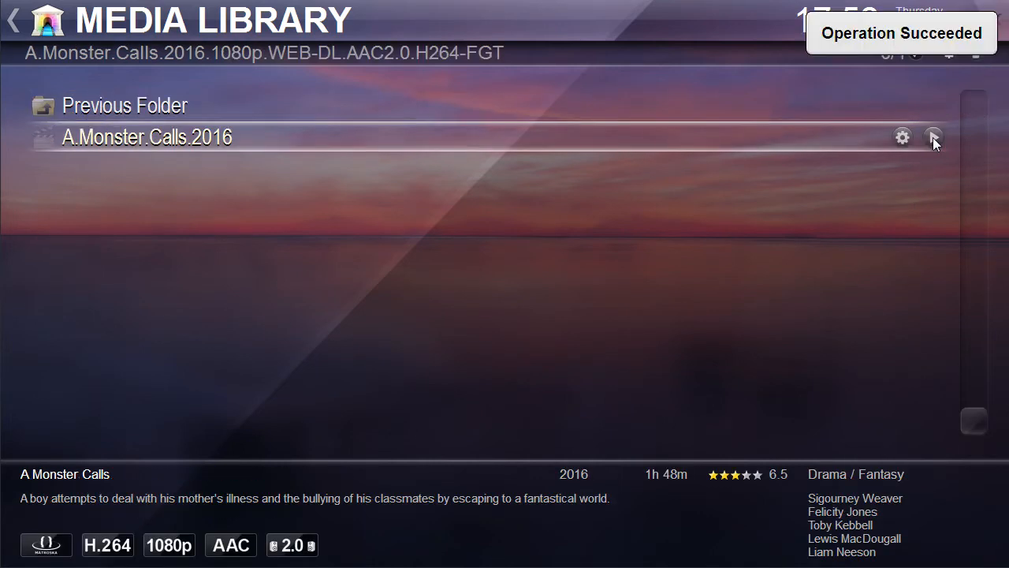
pyautogui.moveTo(886, 50)
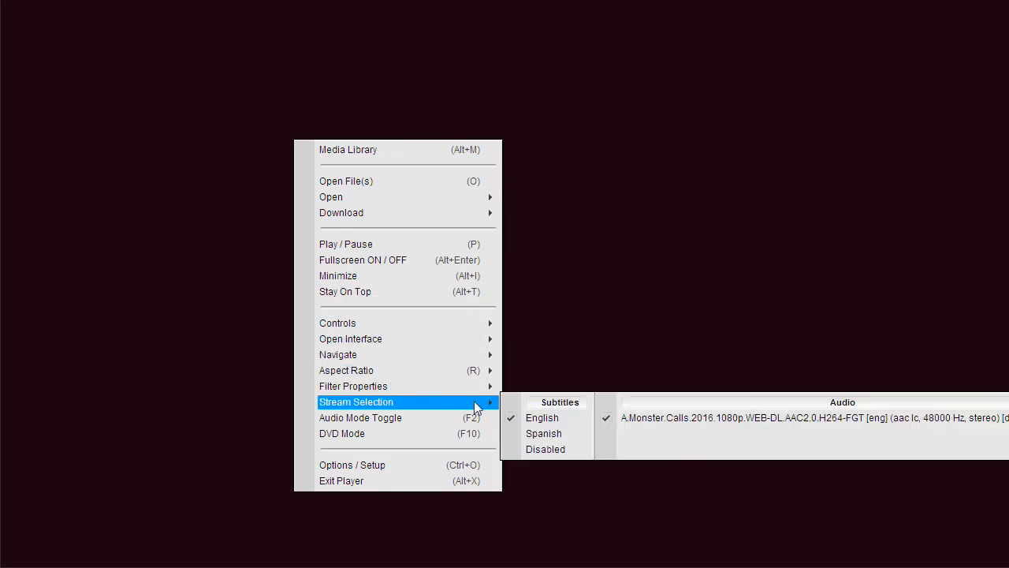
pyautogui.moveTo(546, 448)
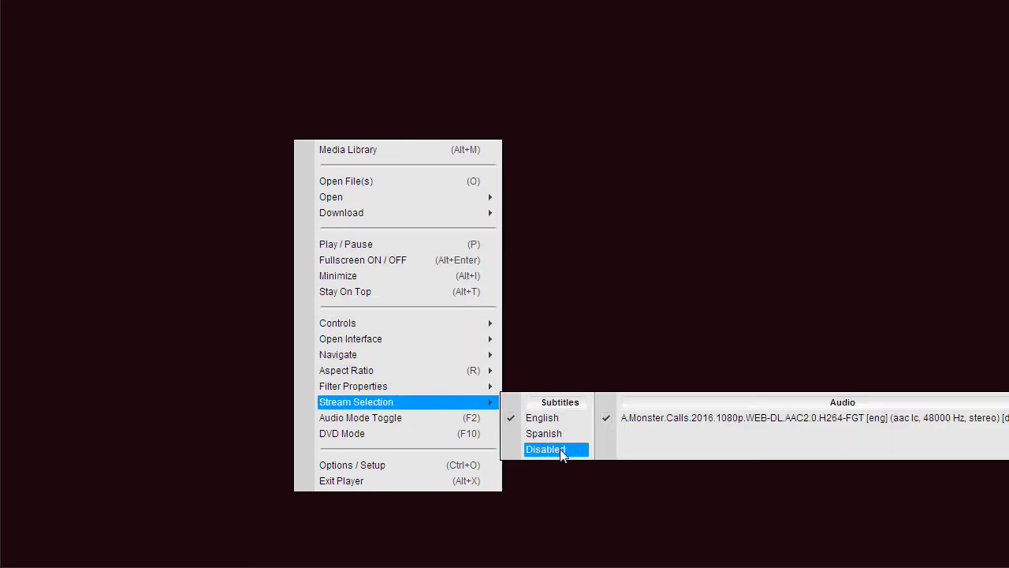
# Tick English in the Preferred language download list and confirm.
pyautogui.click(353, 463)
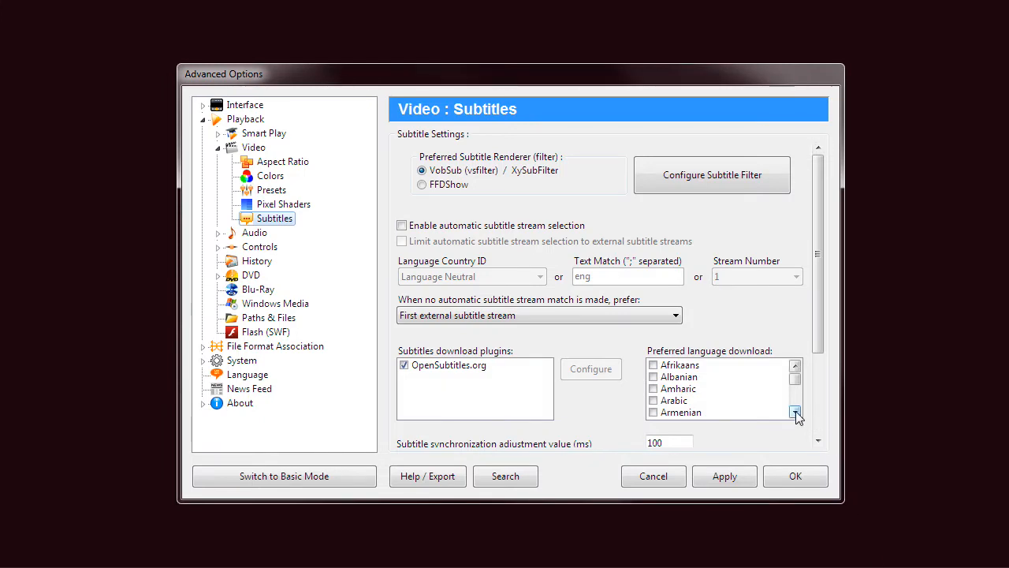
pyautogui.click(795, 412)
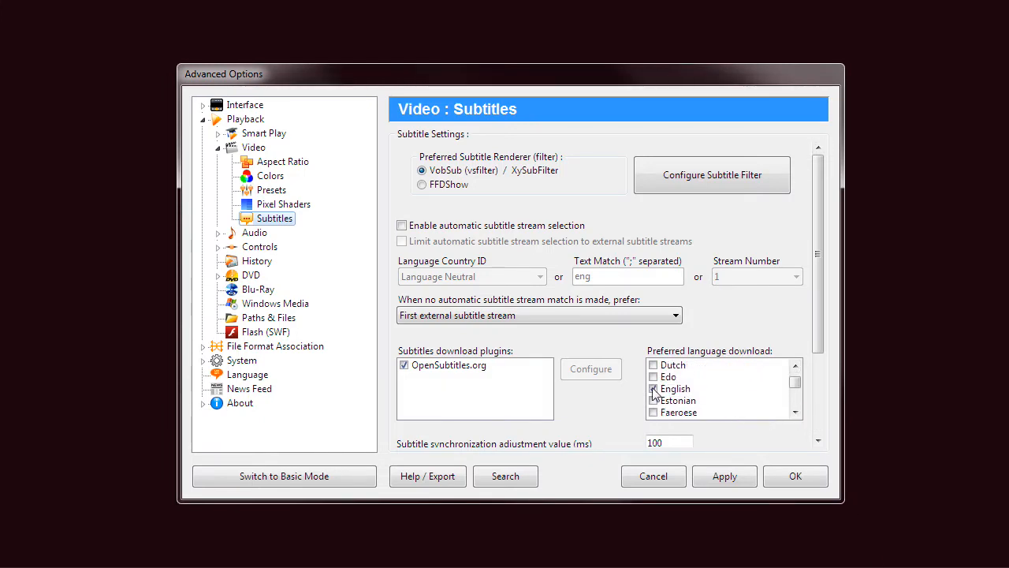
pyautogui.click(675, 388)
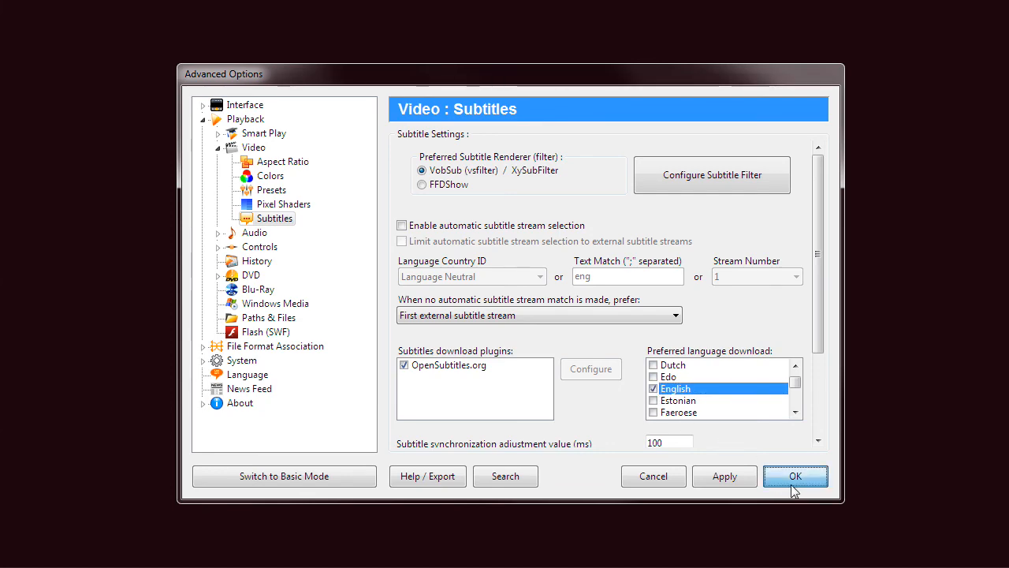